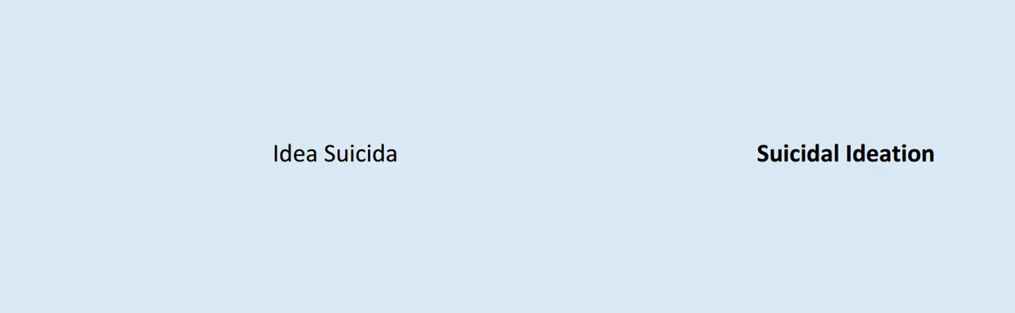
pyautogui.press('Right')
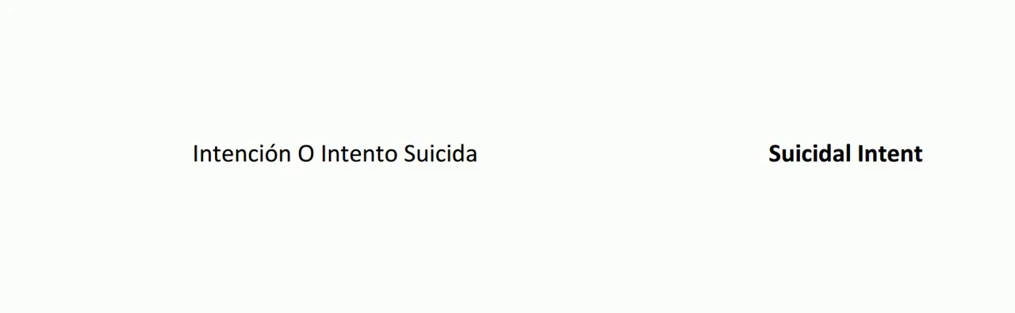